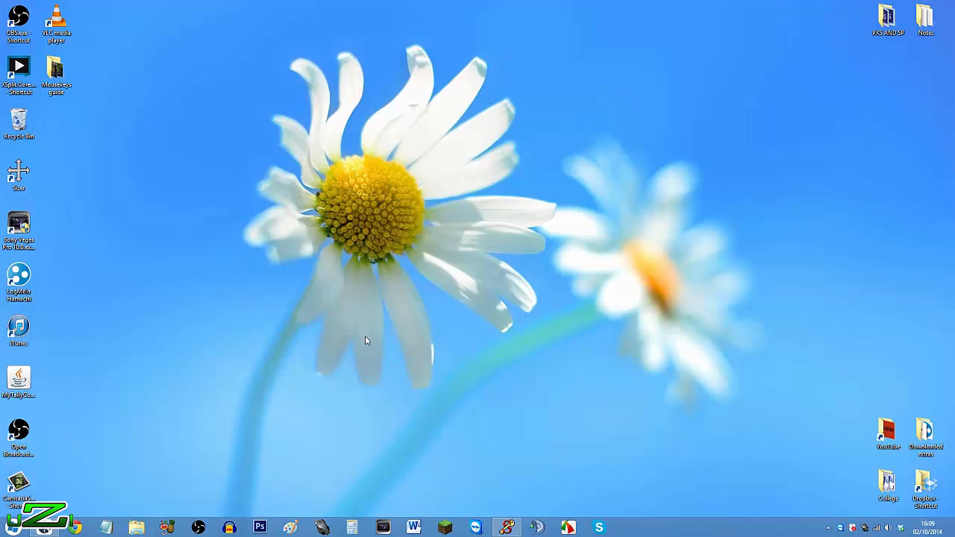
mouse_move(247, 217)
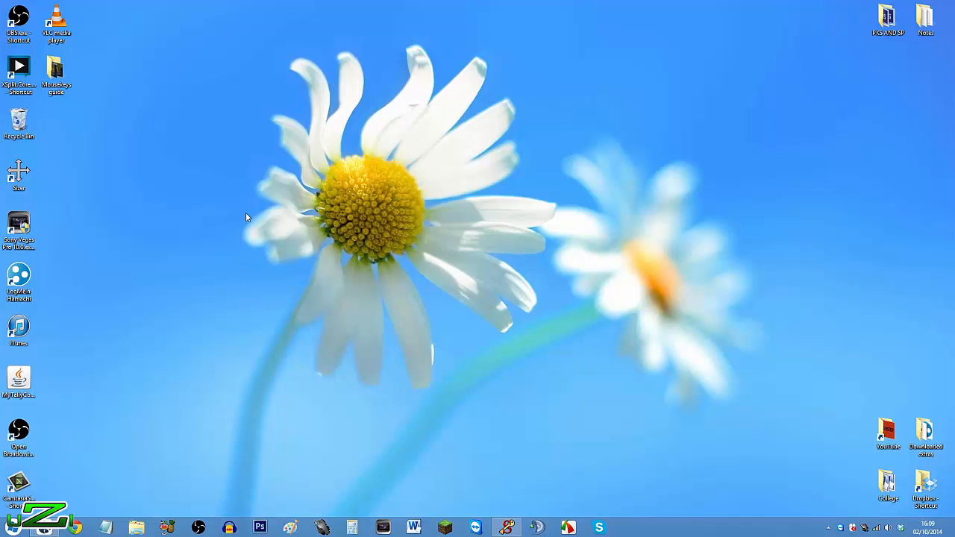
mouse_move(352, 70)
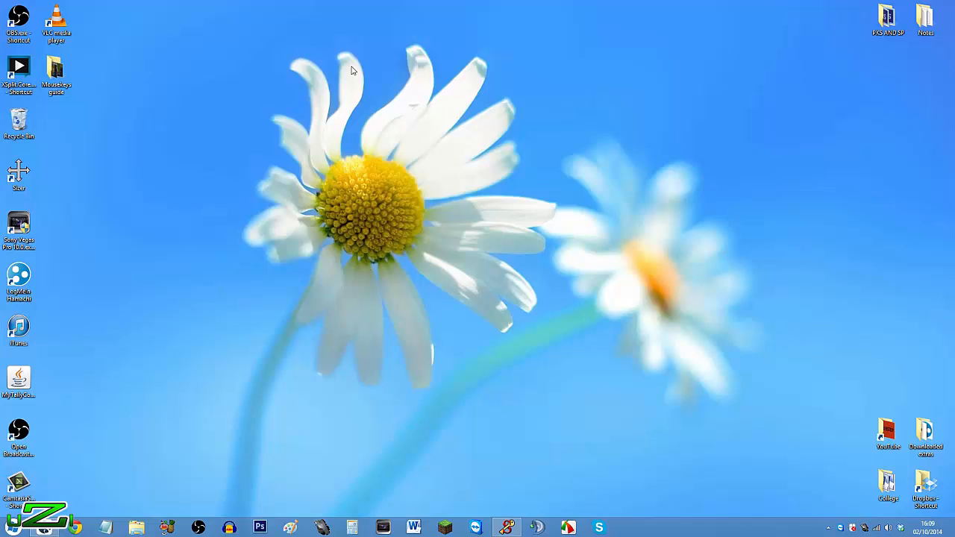
mouse_move(255, 102)
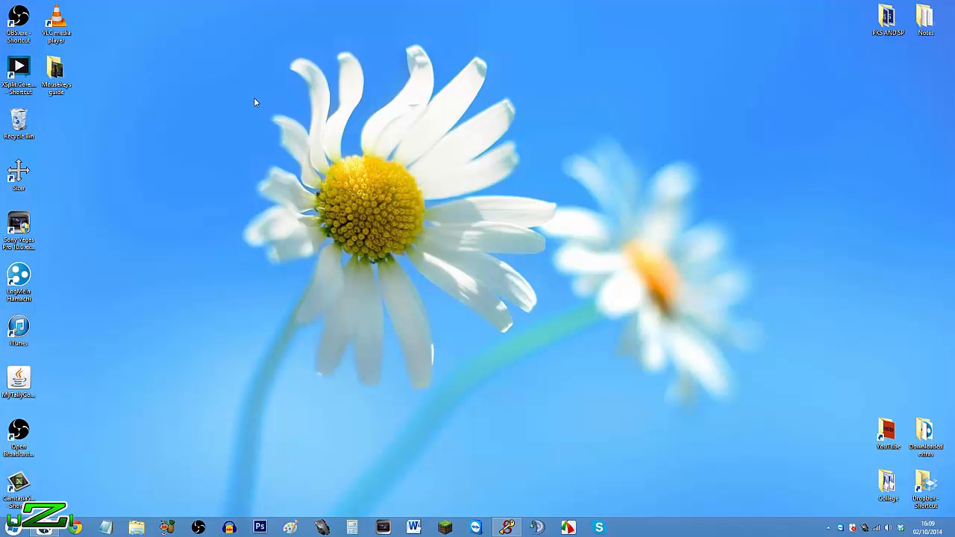
mouse_move(250, 102)
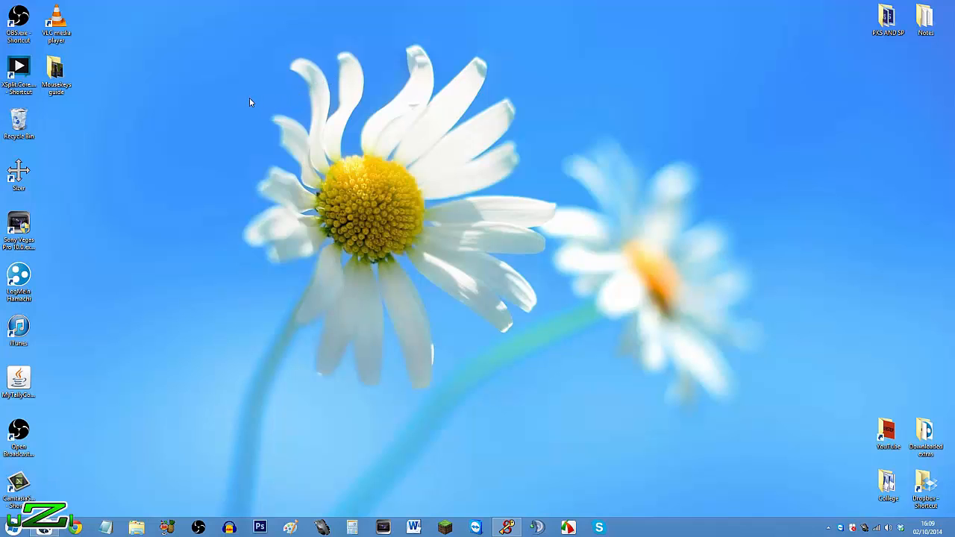
mouse_move(514, 391)
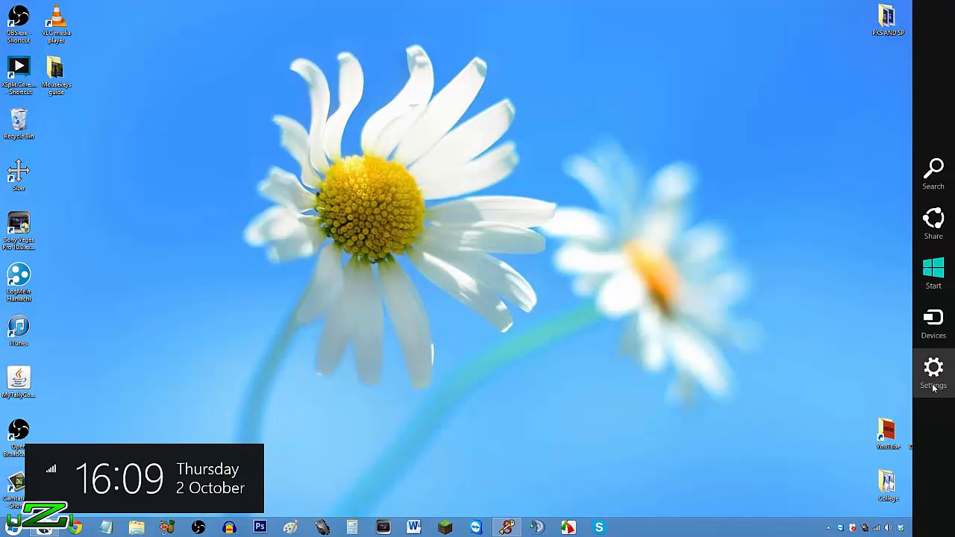
Step: Reach Control Panel from the Windows 8 Settings charm
click(933, 373)
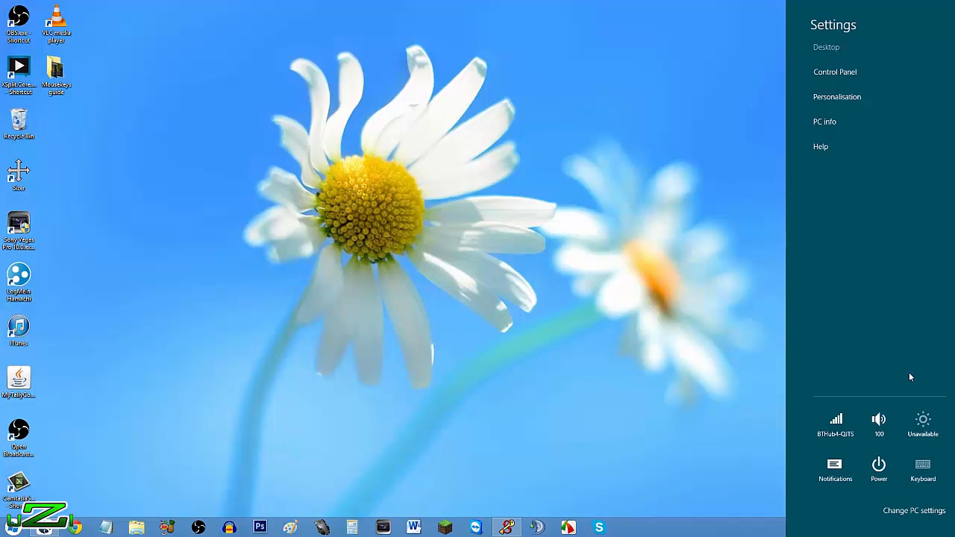
click(835, 72)
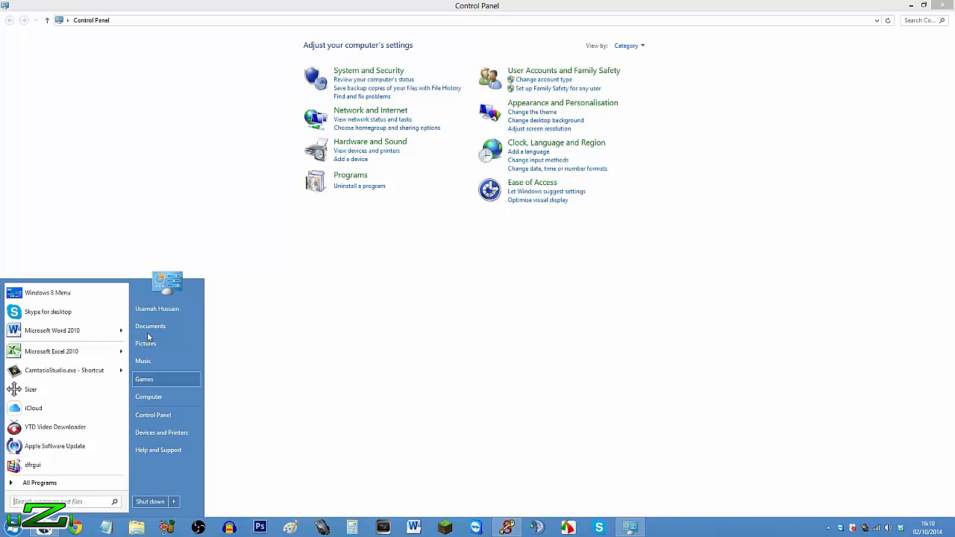
Step: Search Control Panel for 'keyboard'
click(149, 227)
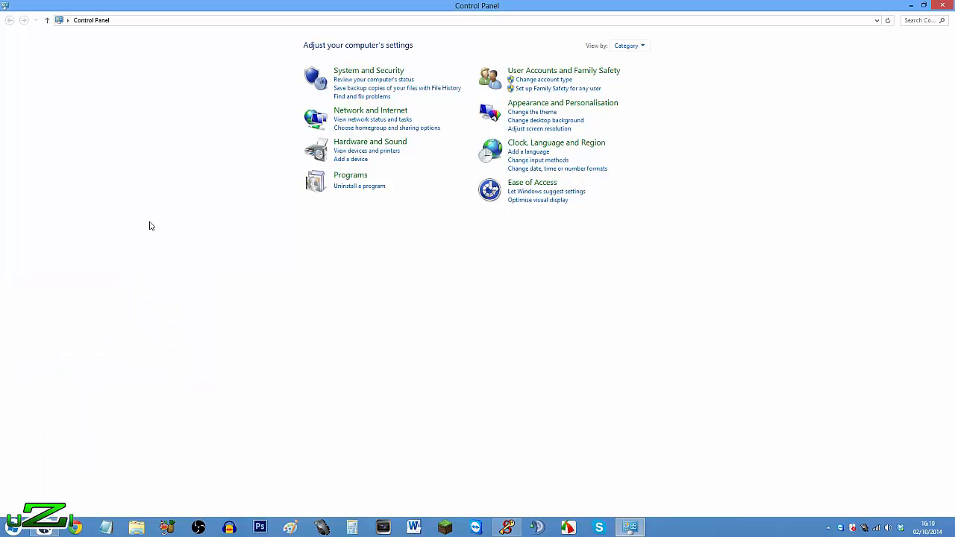
mouse_move(174, 228)
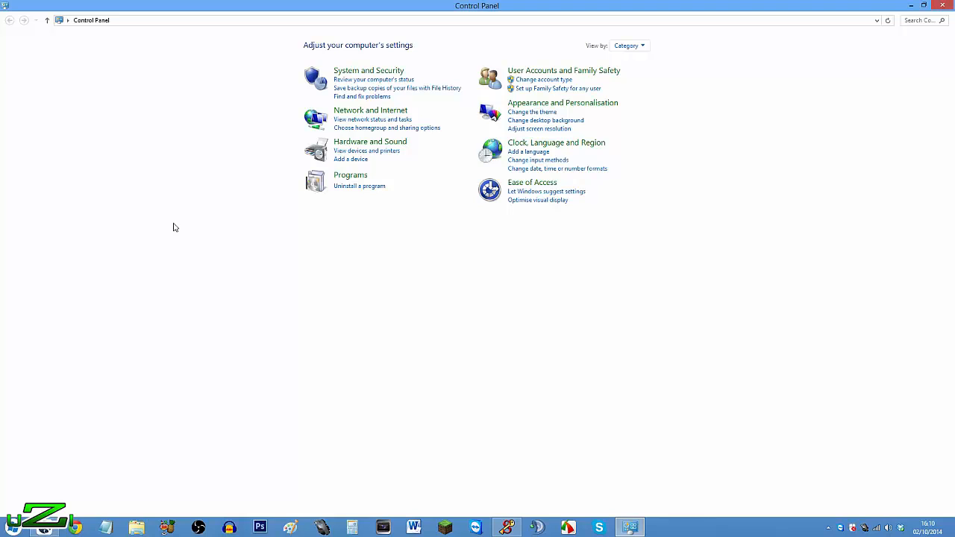
mouse_move(361, 161)
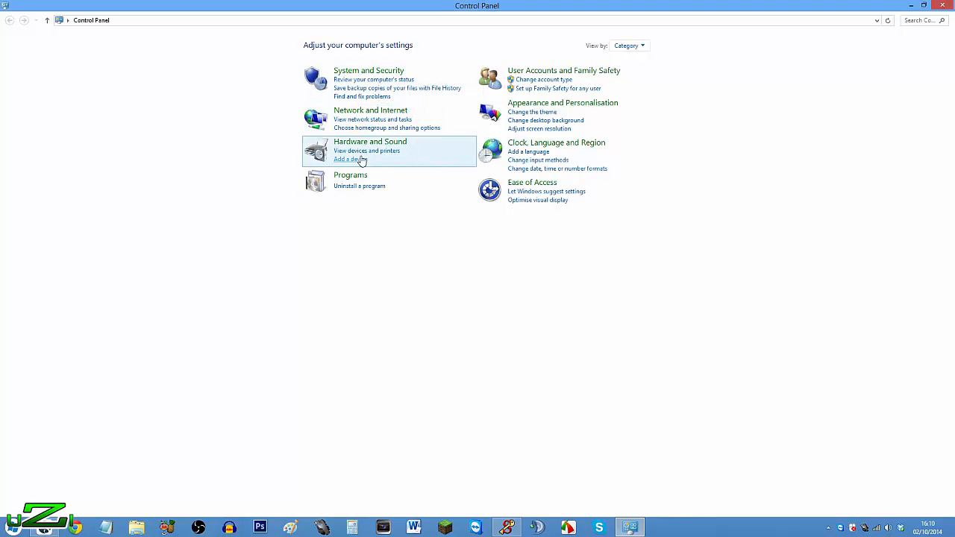
mouse_move(367, 151)
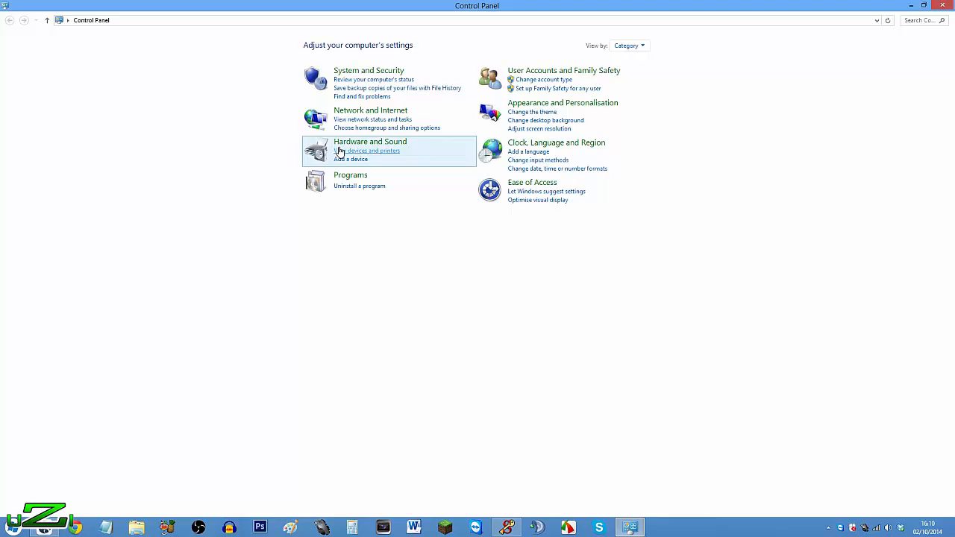
mouse_move(913, 75)
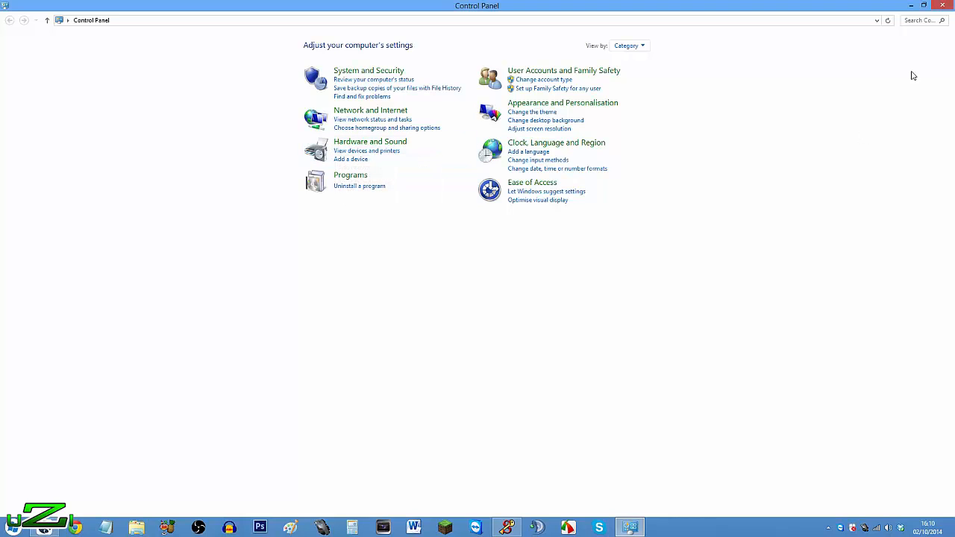
click(921, 21)
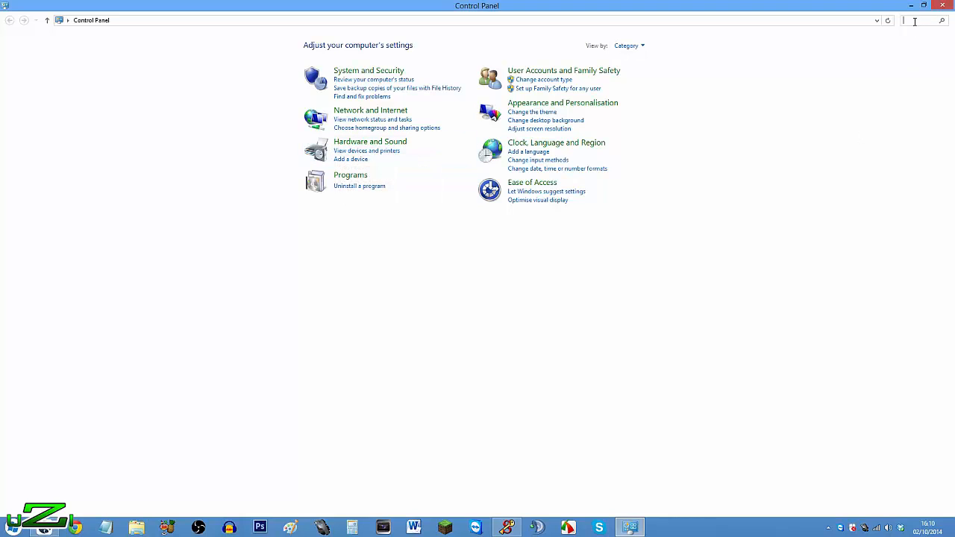
text(keyboard)
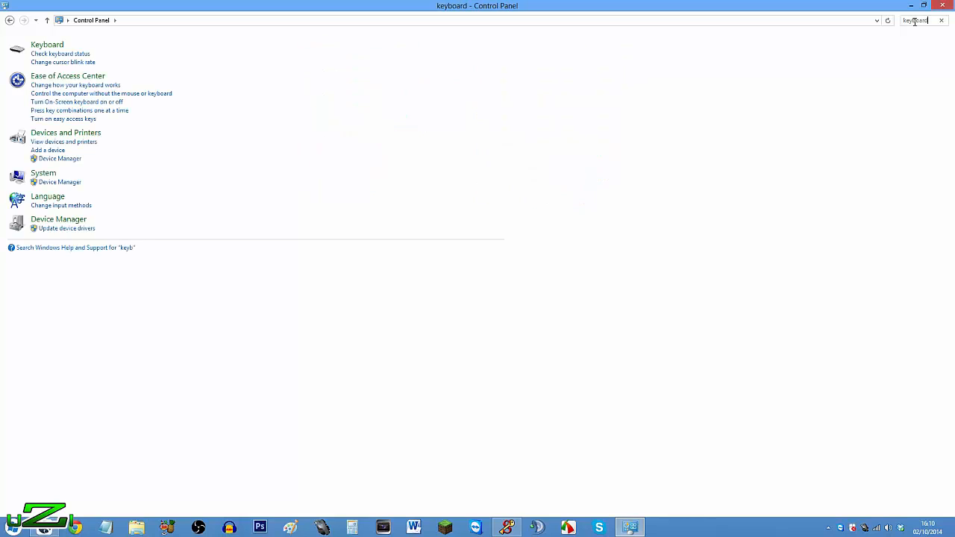
text(eyboard)
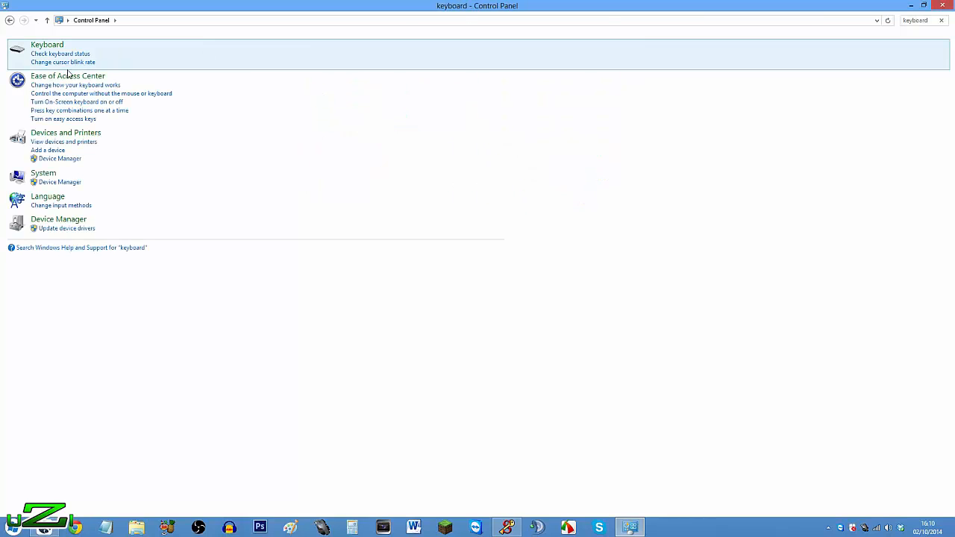
mouse_move(74, 85)
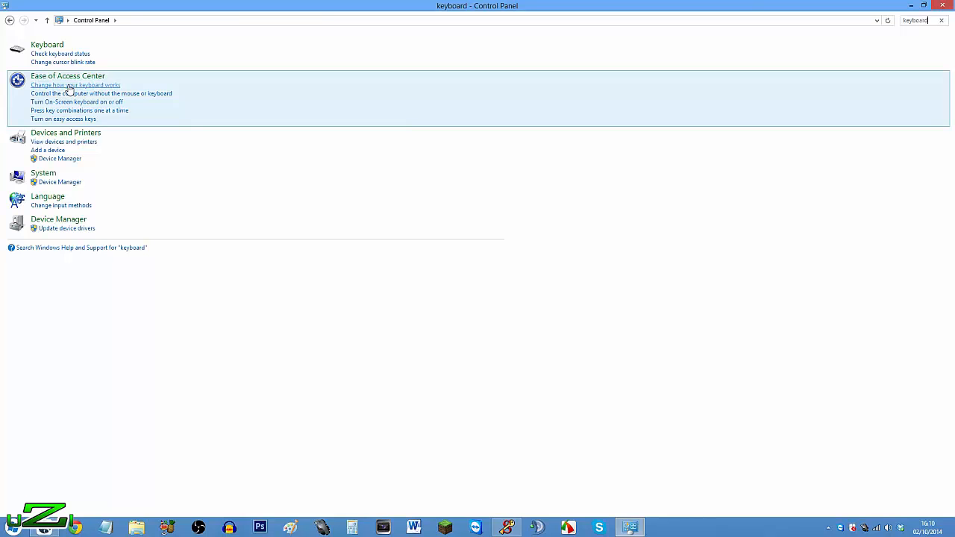
Step: Go to 'Change how your keyboard works' and on to the Set up Mouse Keys page
click(76, 84)
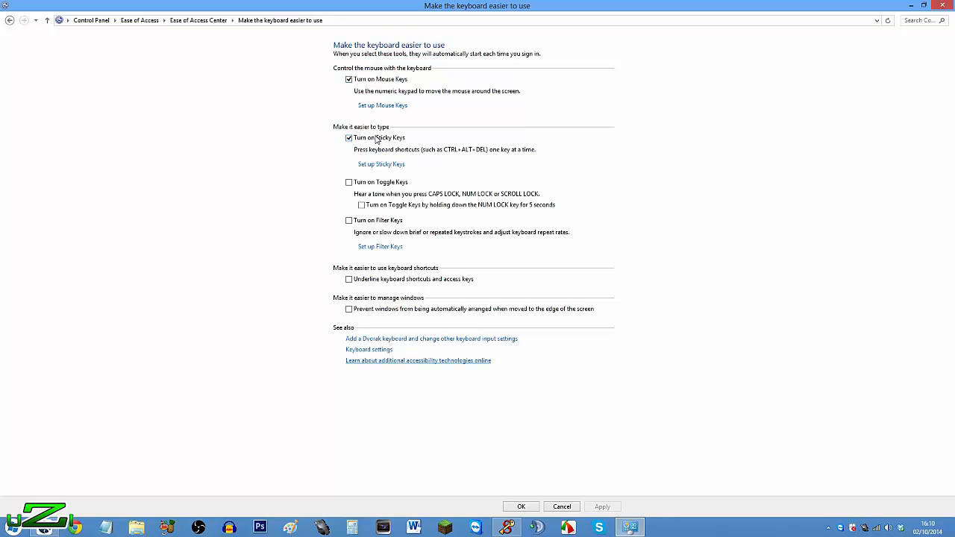
mouse_move(385, 110)
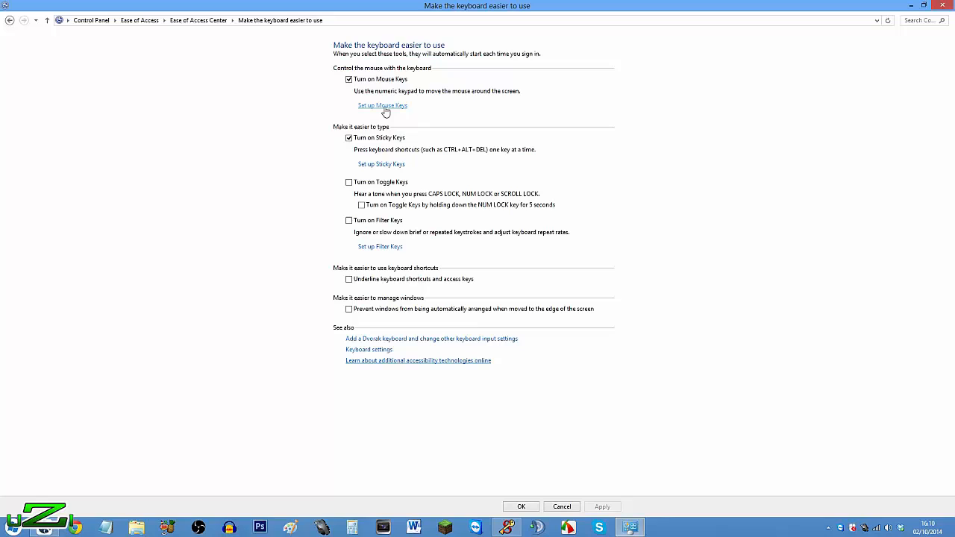
click(382, 105)
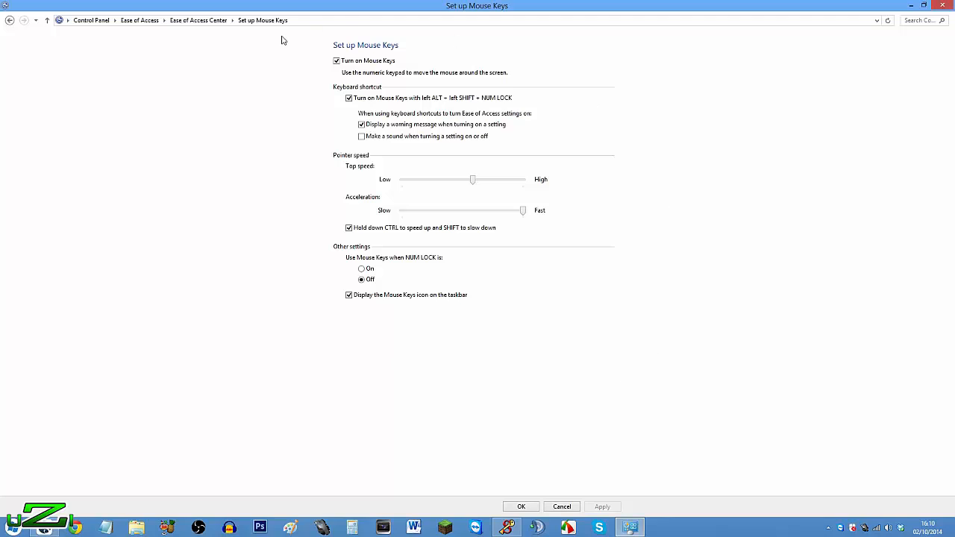
mouse_move(248, 118)
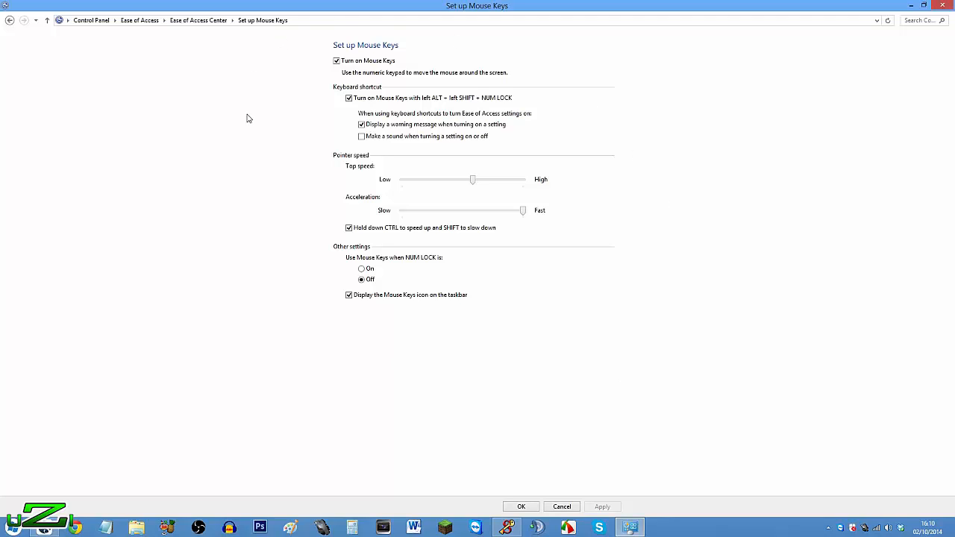
mouse_move(329, 81)
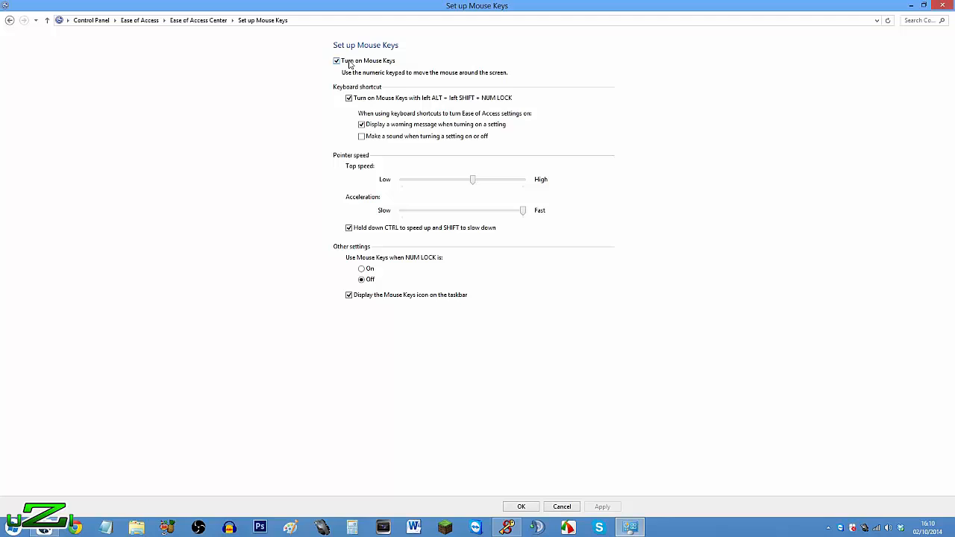
mouse_move(294, 104)
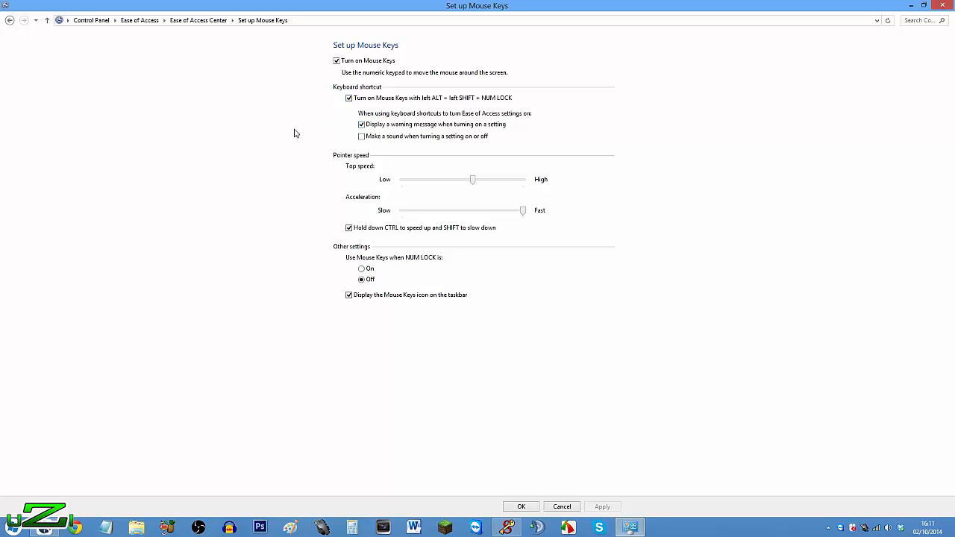
mouse_move(361, 234)
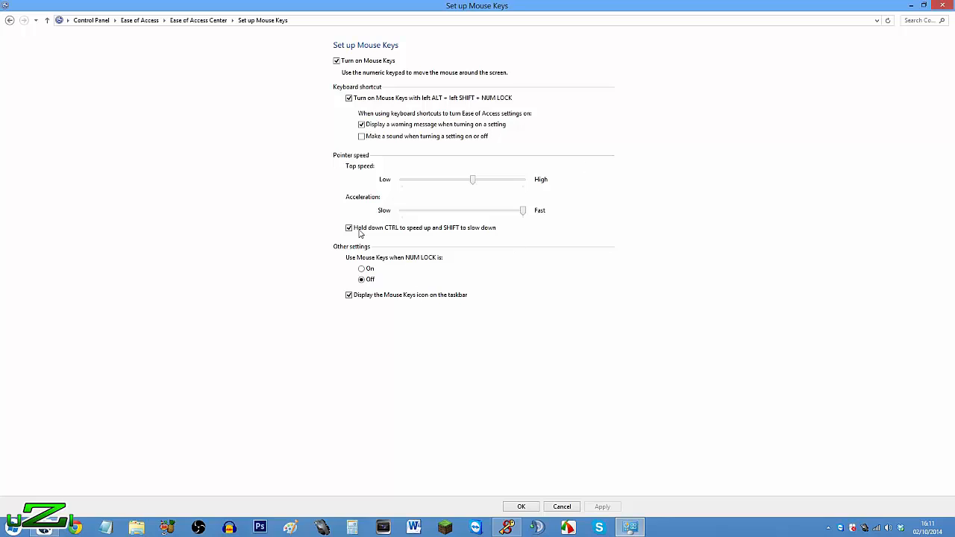
mouse_move(363, 201)
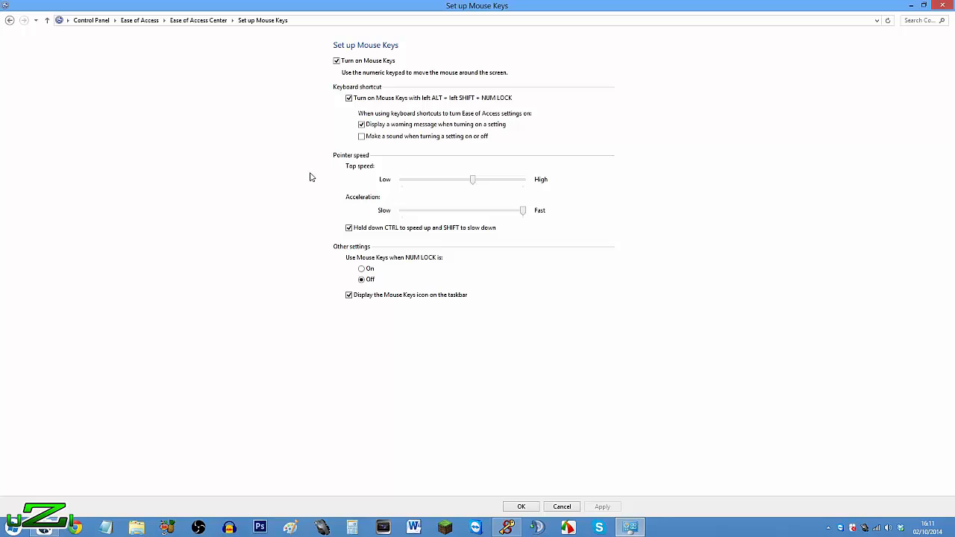
mouse_move(469, 188)
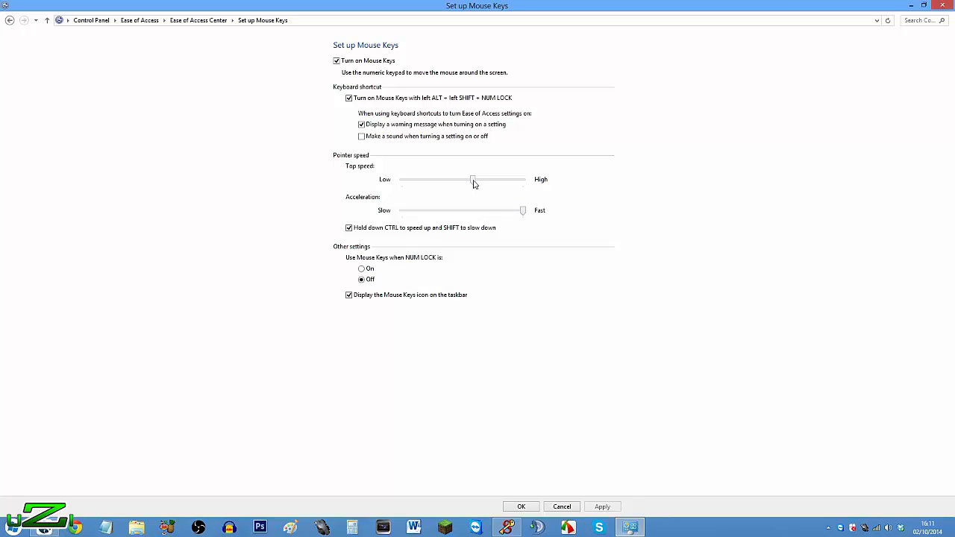
Step: Settle the Mouse Keys top speed near the middle and confirm the settings with OK
drag(473, 180, 522, 180)
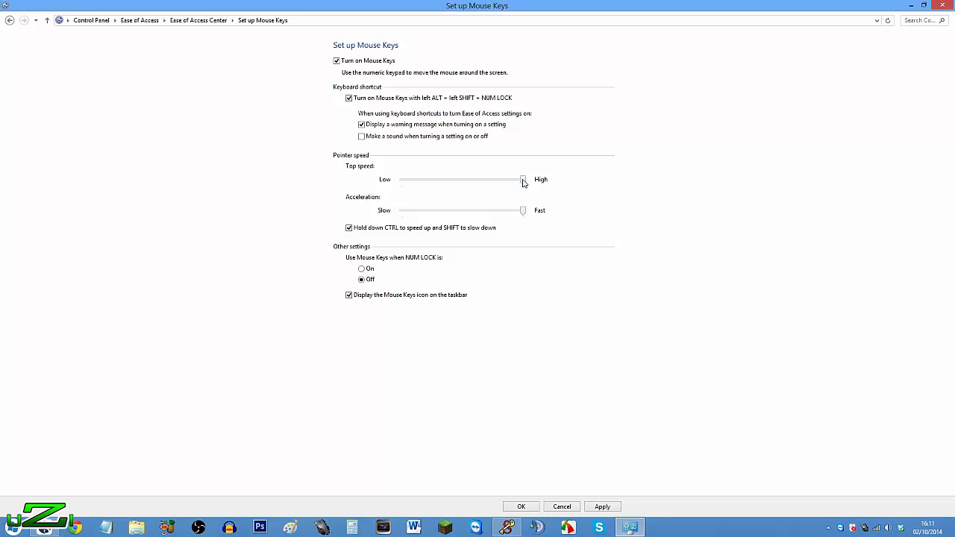
drag(522, 179, 482, 179)
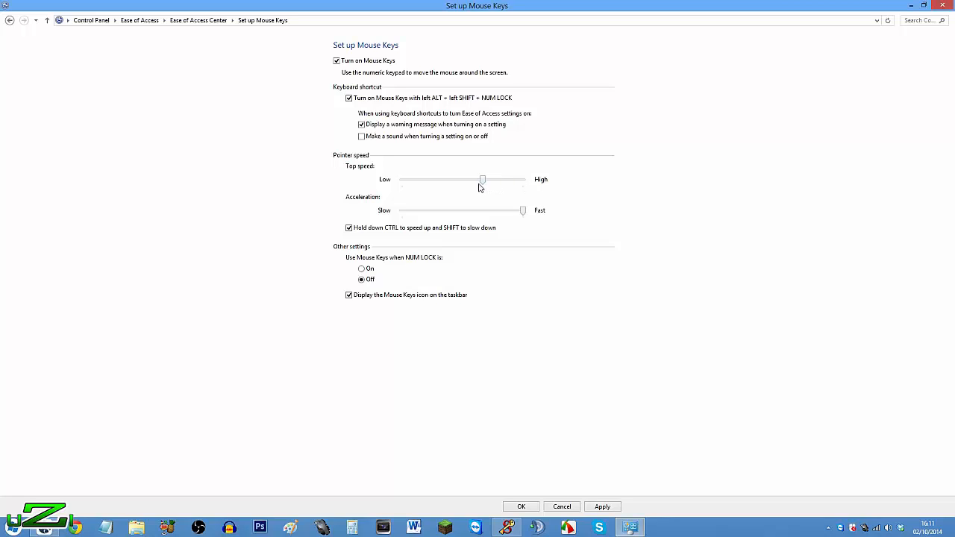
drag(482, 179, 472, 179)
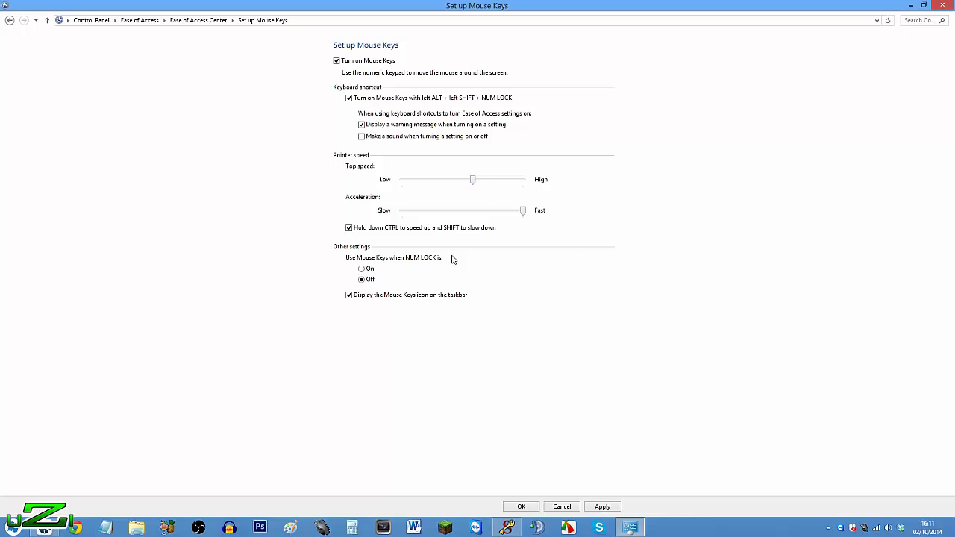
mouse_move(506, 222)
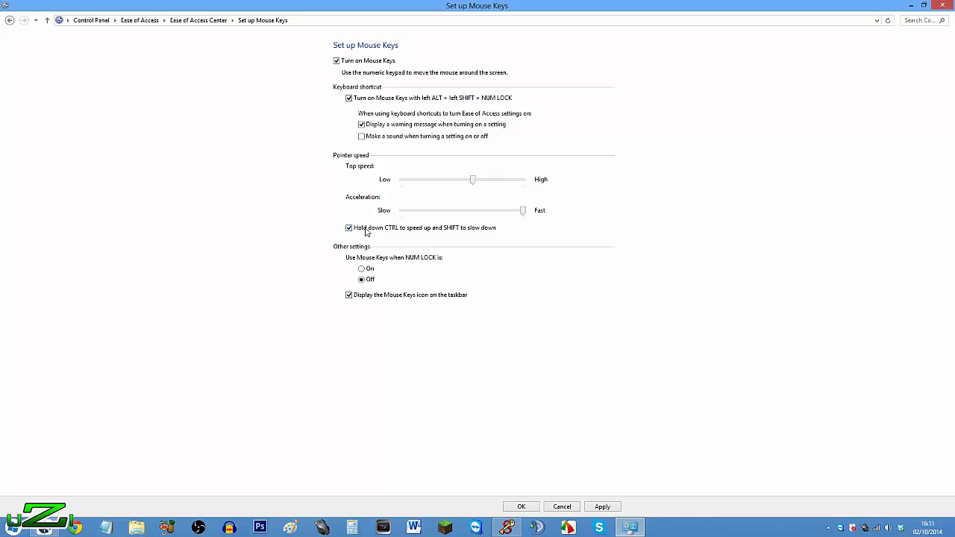
mouse_move(374, 244)
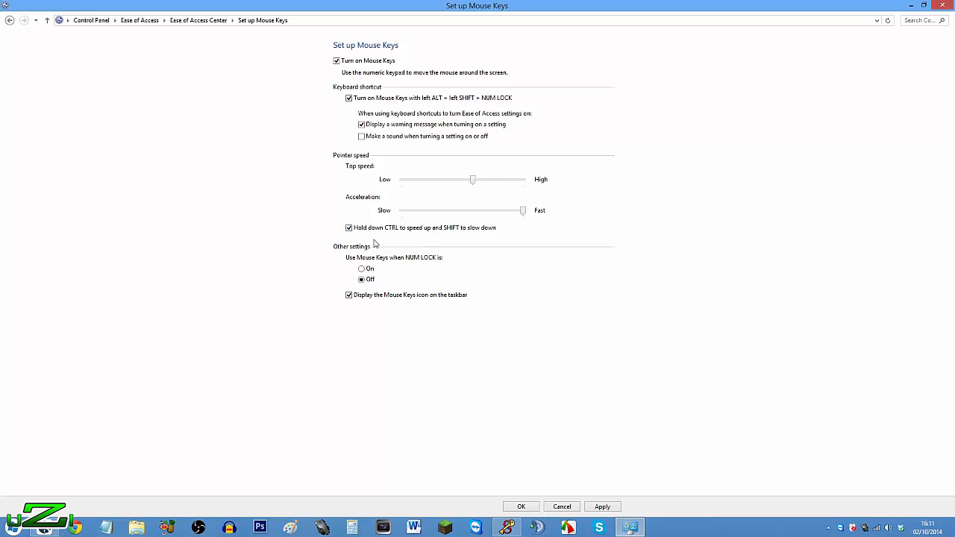
mouse_move(387, 264)
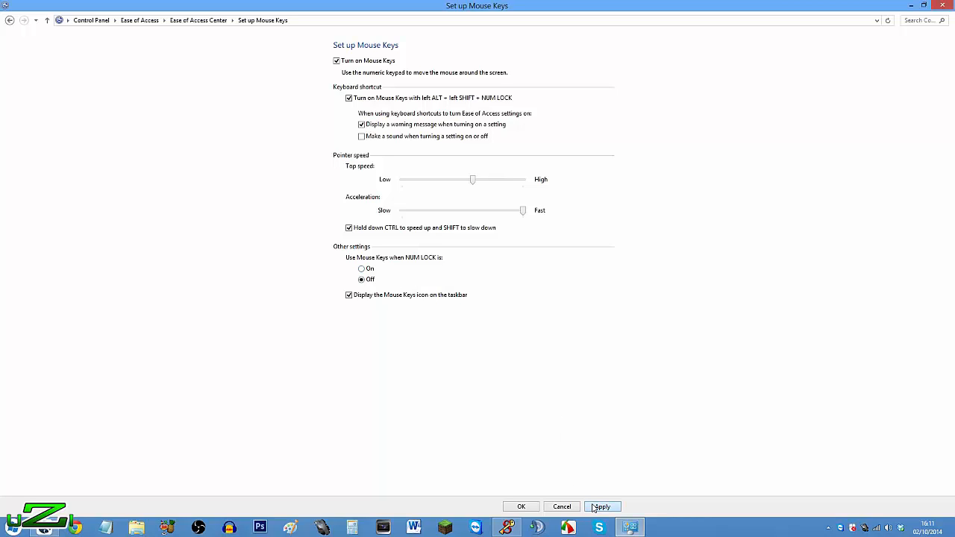
mouse_move(536, 478)
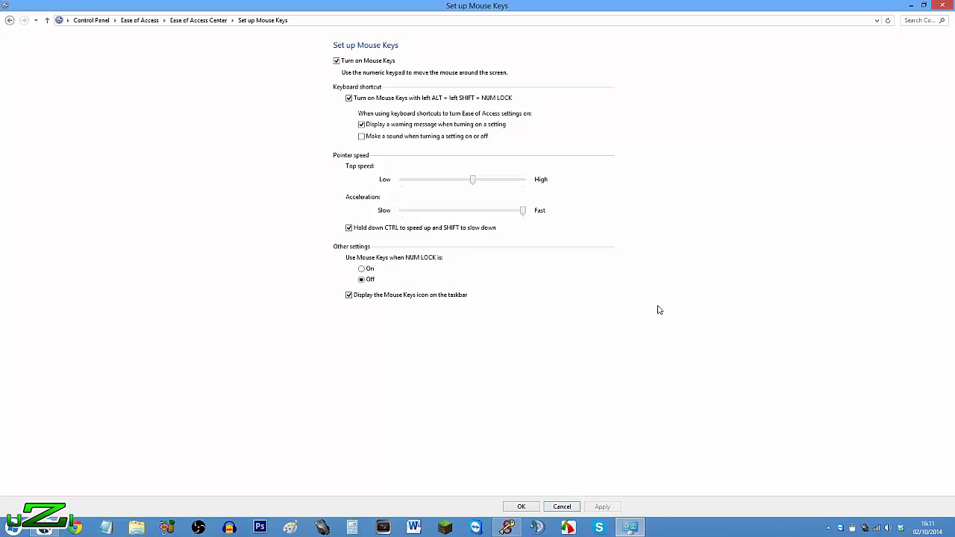
mouse_move(699, 122)
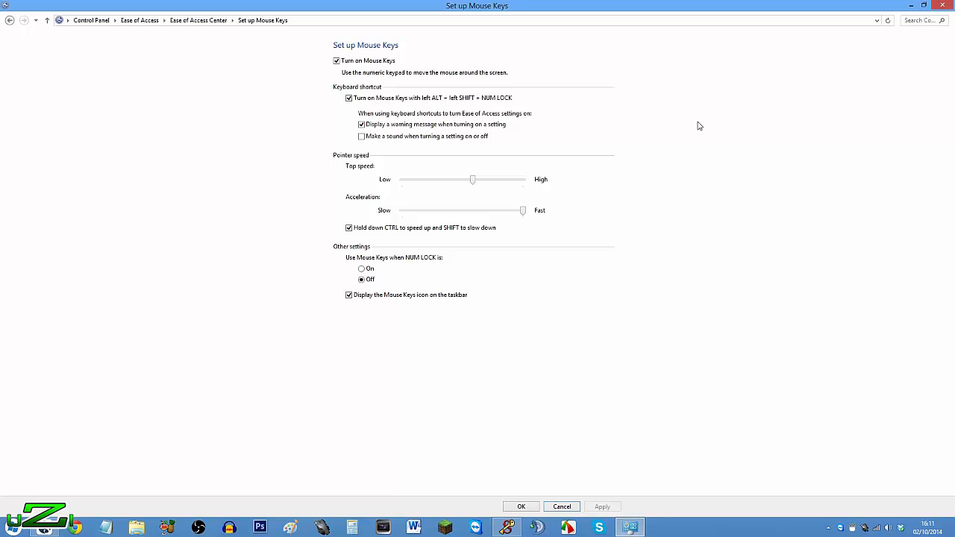
mouse_move(663, 169)
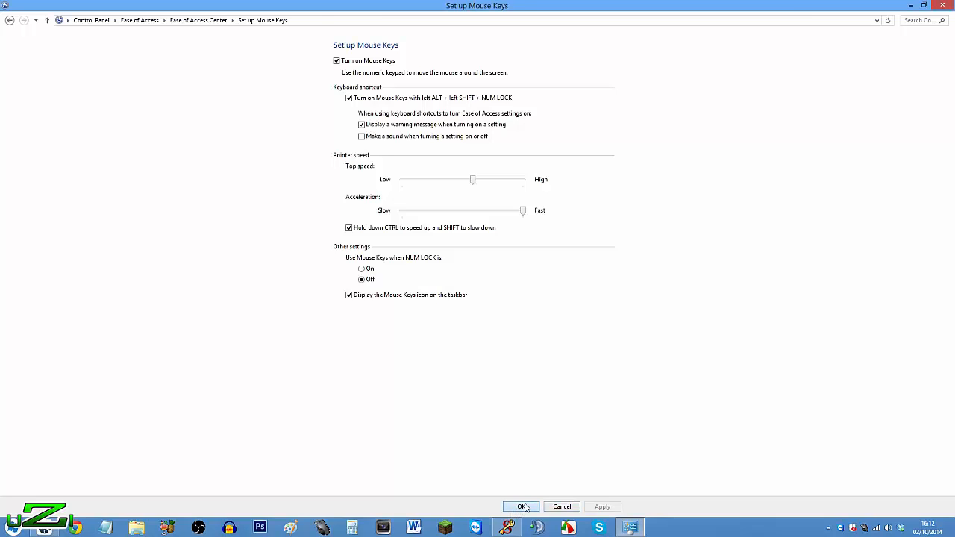
click(521, 506)
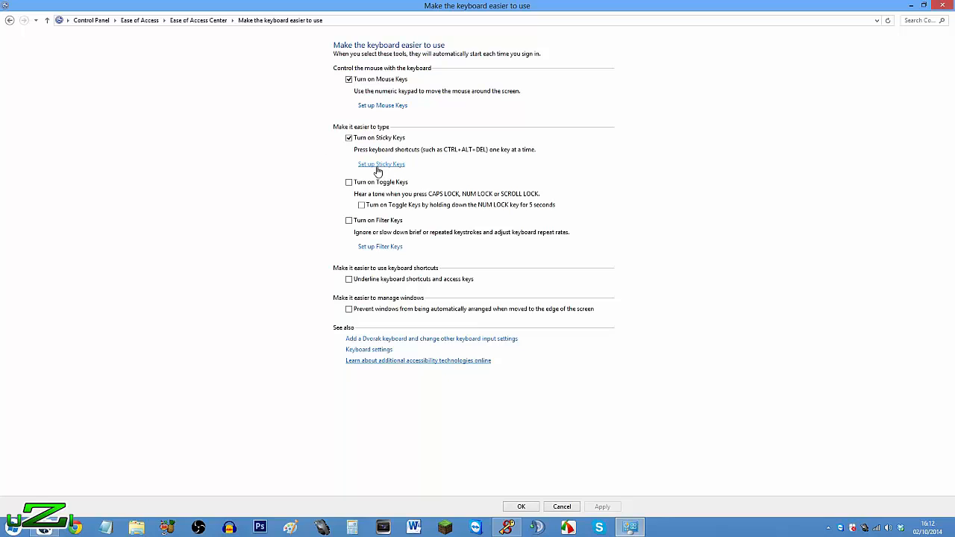
Step: Go to the Set up Sticky Keys page to review its options
click(381, 164)
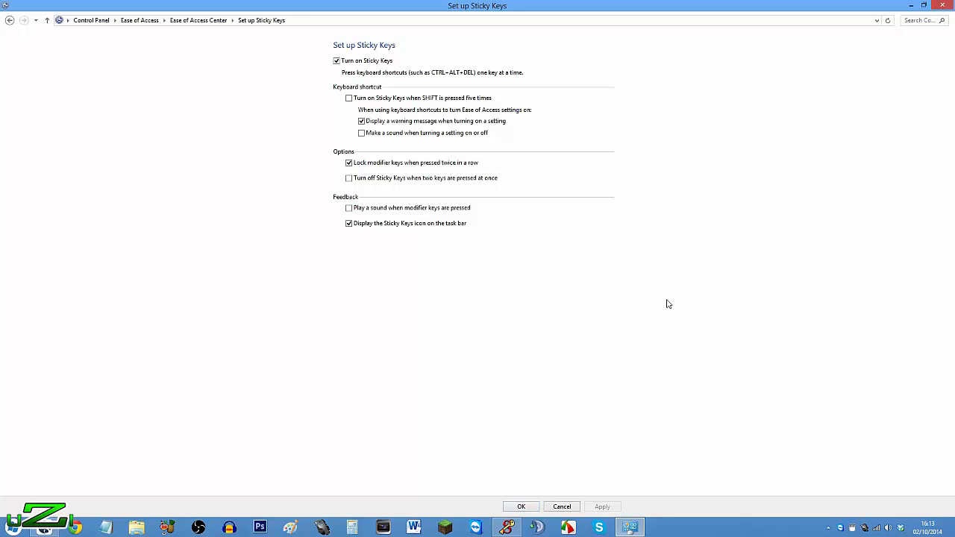
mouse_move(739, 115)
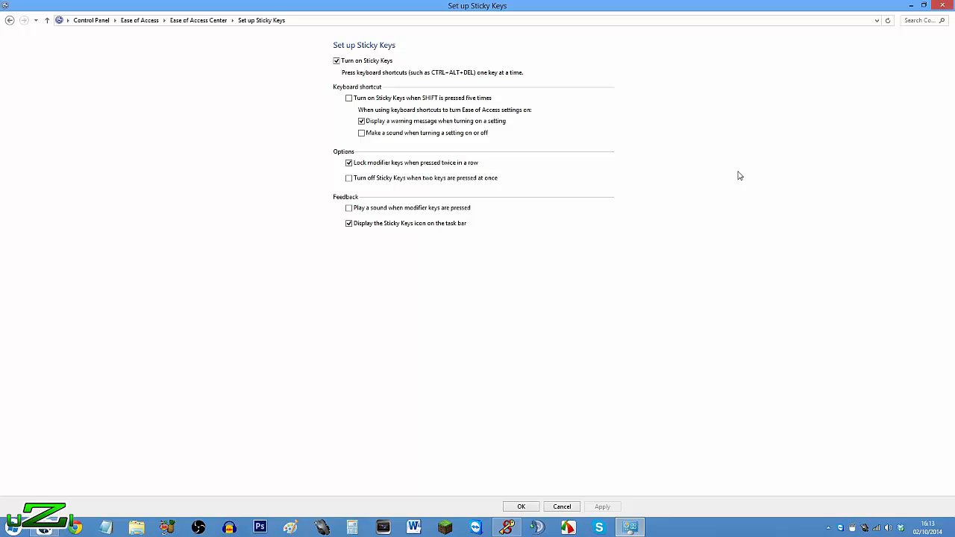
mouse_move(739, 195)
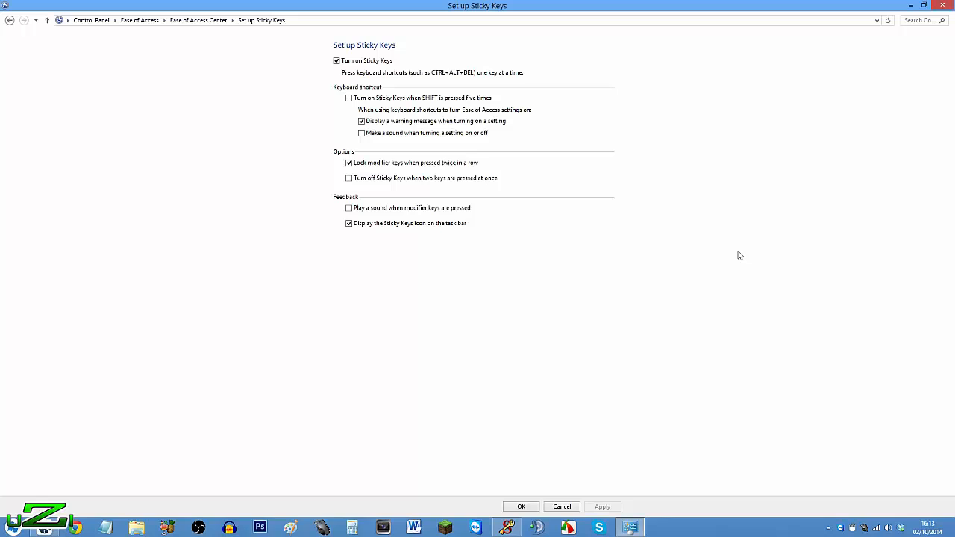
mouse_move(739, 216)
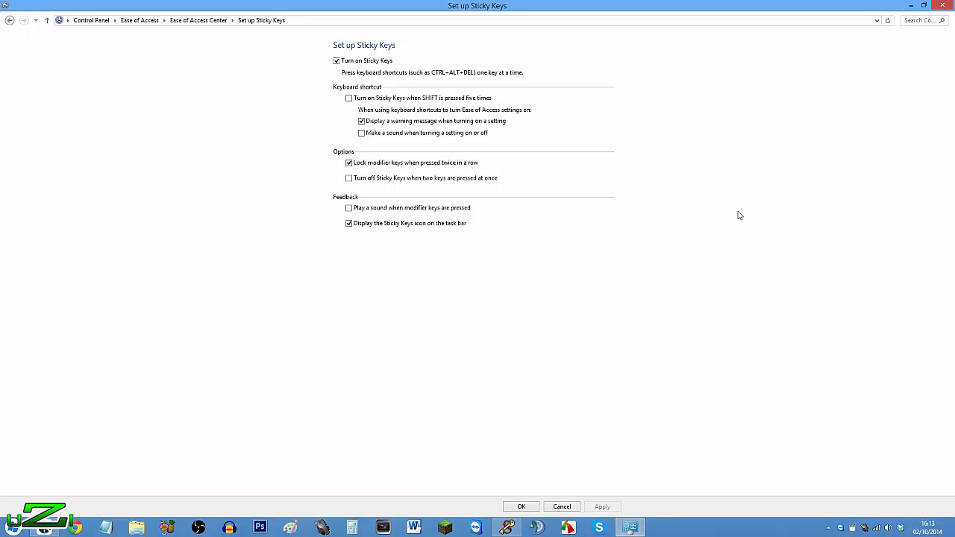
mouse_move(781, 150)
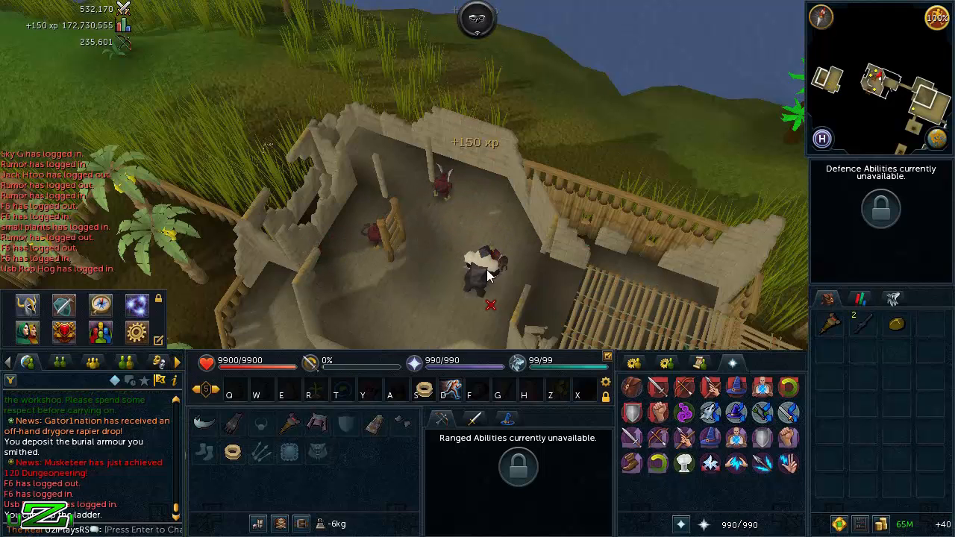
Step: Bring up the RuneScape action options around the character in the house
right_click(489, 269)
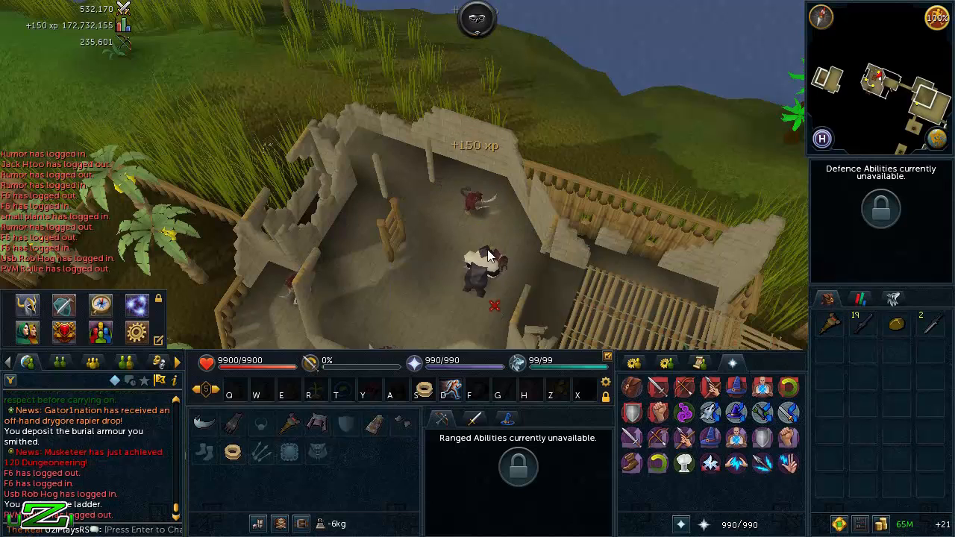
right_click(483, 258)
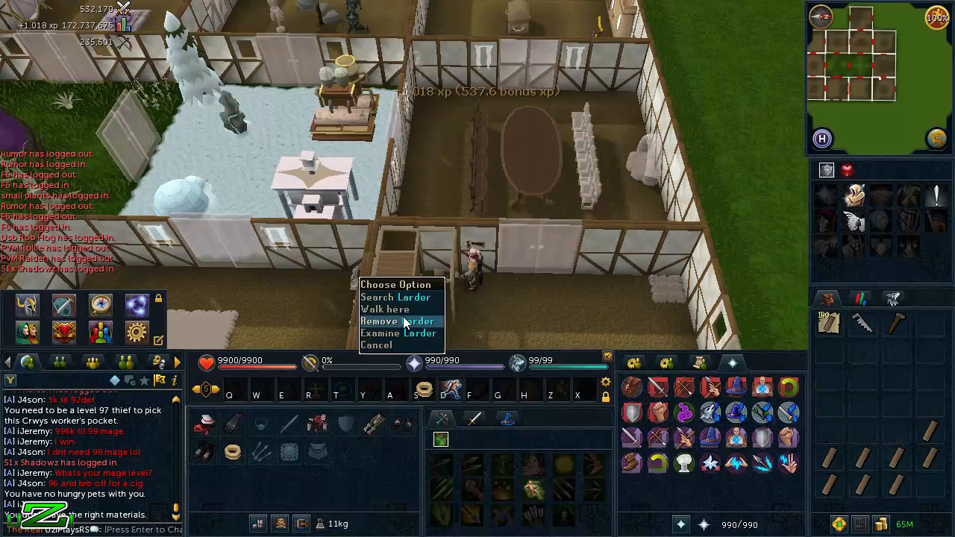
Step: Choose 'Remove Larder' so the larder beside the character is taken away
click(385, 309)
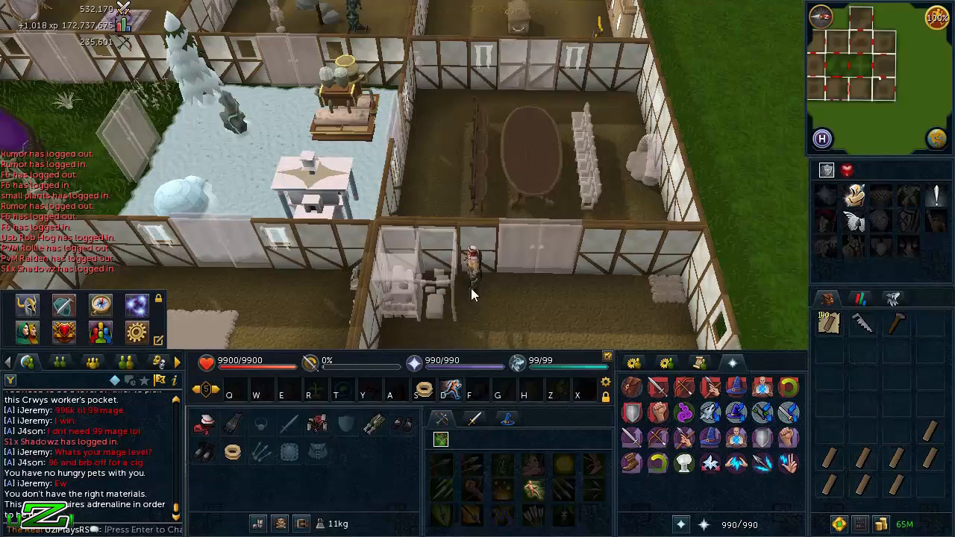